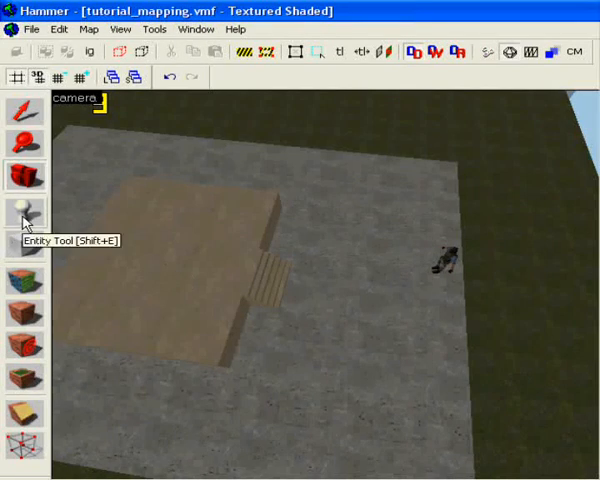
mouse_move(386, 300)
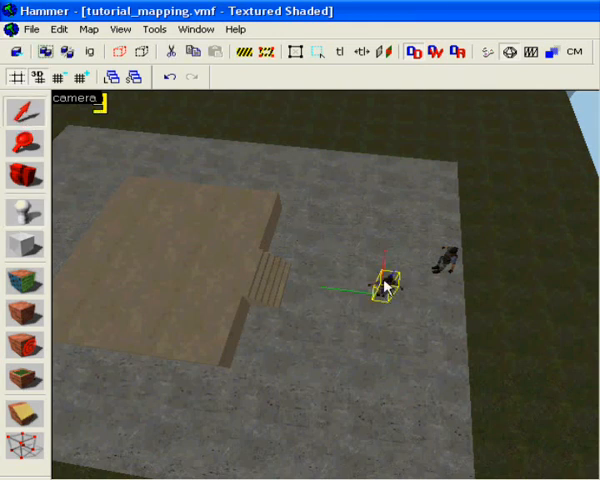
- Make the new entity's class game_player_equip in its properties
double_click(386, 284)
type("game")
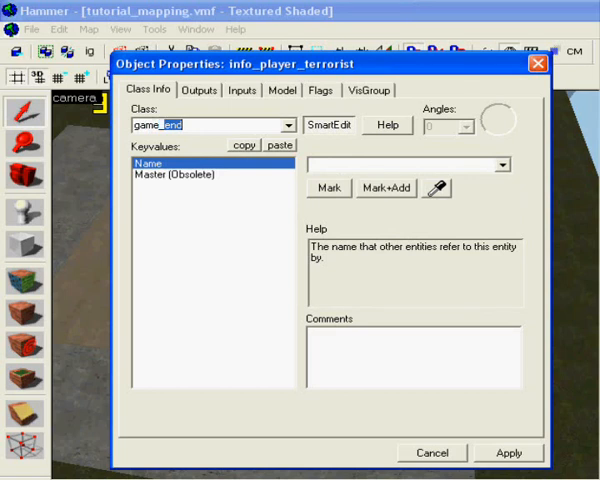
left_click(328, 124)
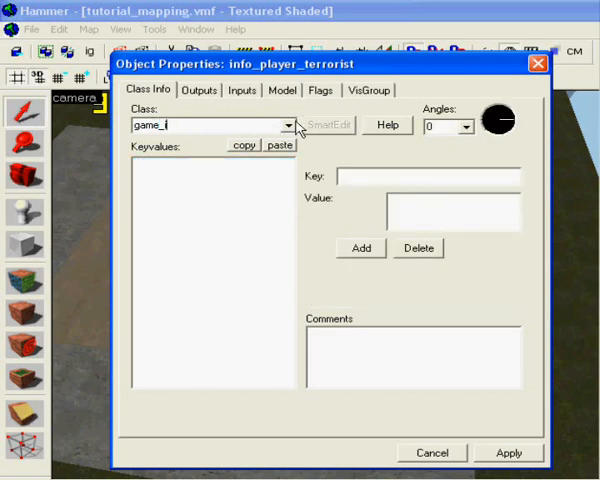
left_click(288, 126)
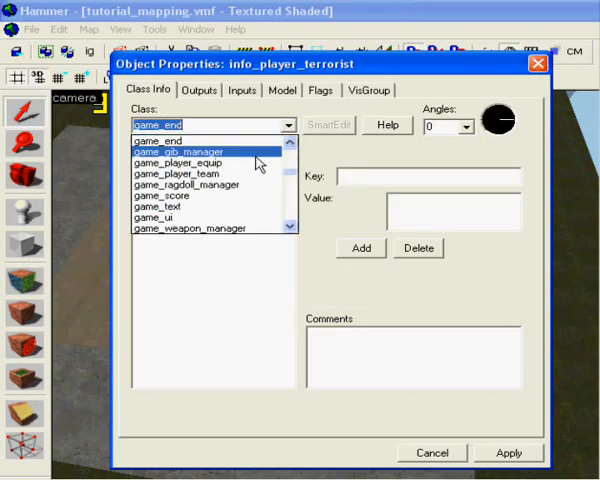
left_click(180, 164)
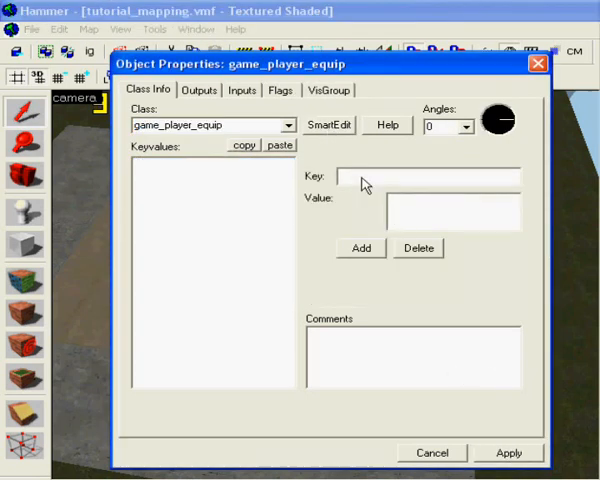
- Add a weapon_knife keyvalue to the equip entity
left_click(360, 248)
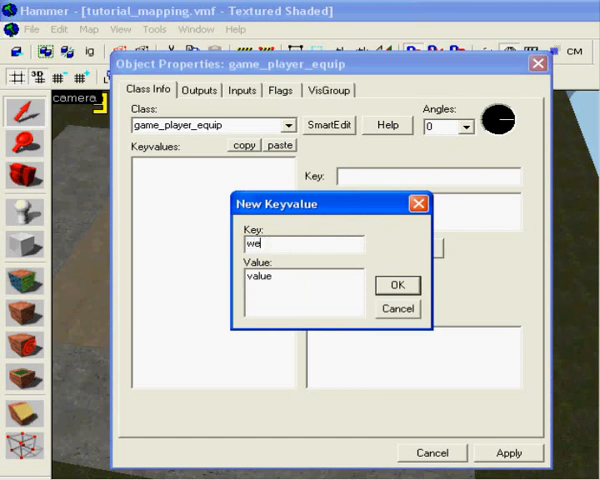
type("apon")
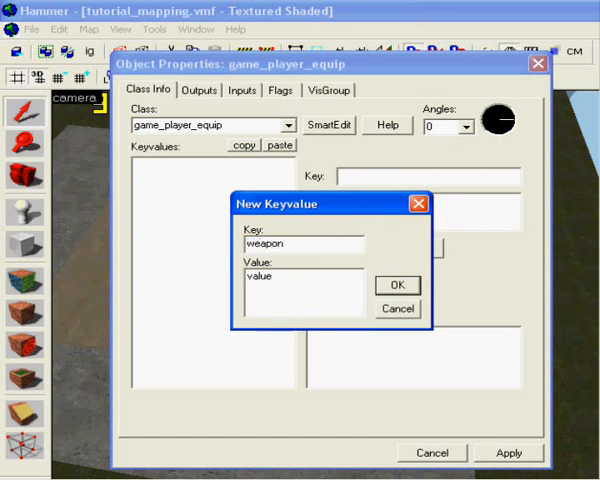
type("_knife")
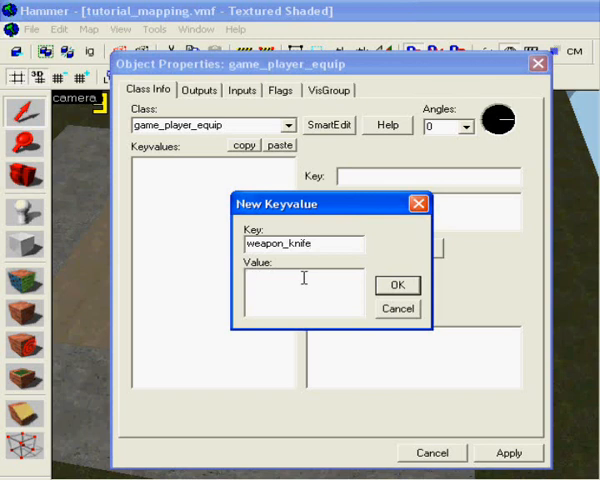
left_click(396, 284)
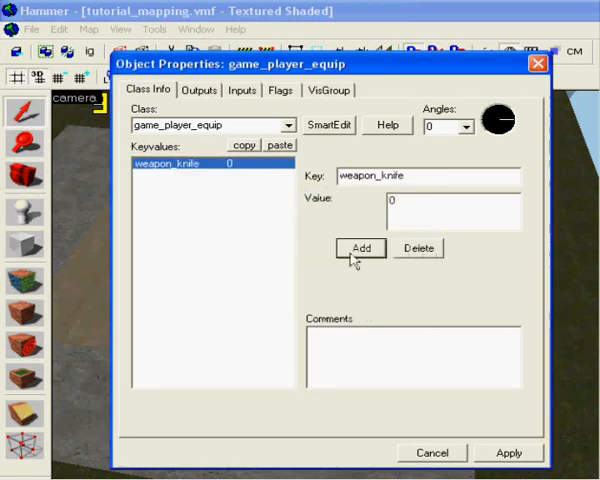
- Add a weapon_deagle keyvalue with value 0 and apply the equip settings
left_click(360, 248)
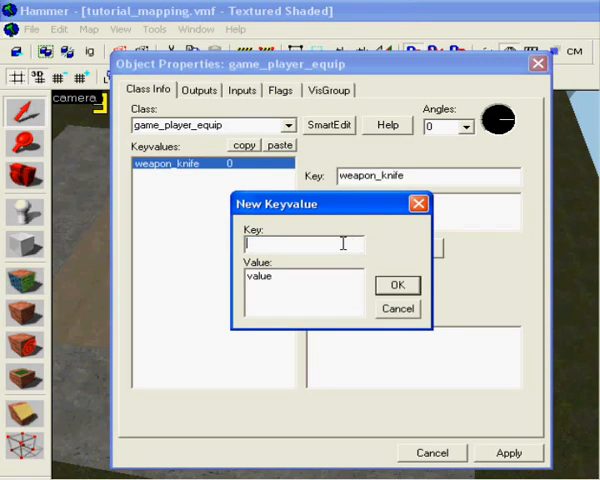
type("weapo")
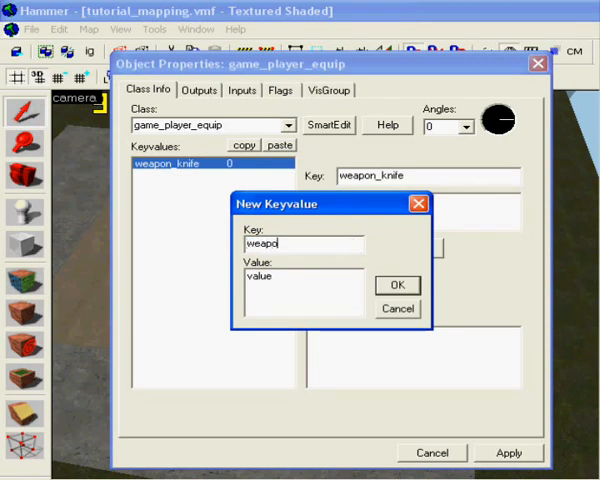
type("n_")
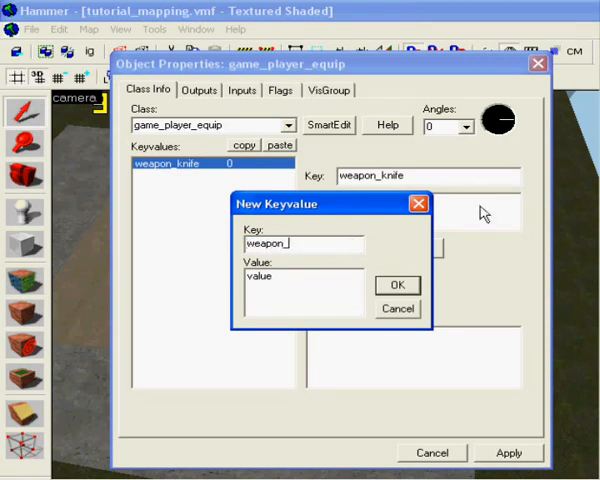
type("deagle")
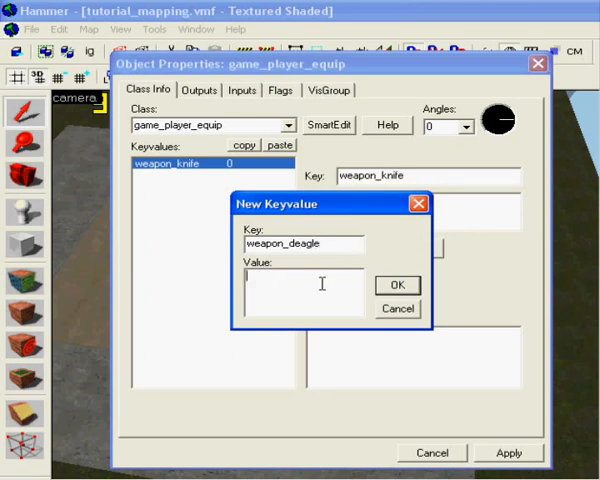
type("0")
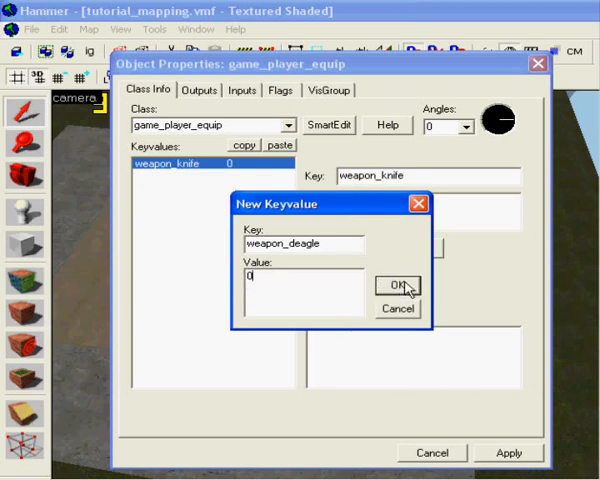
left_click(396, 286)
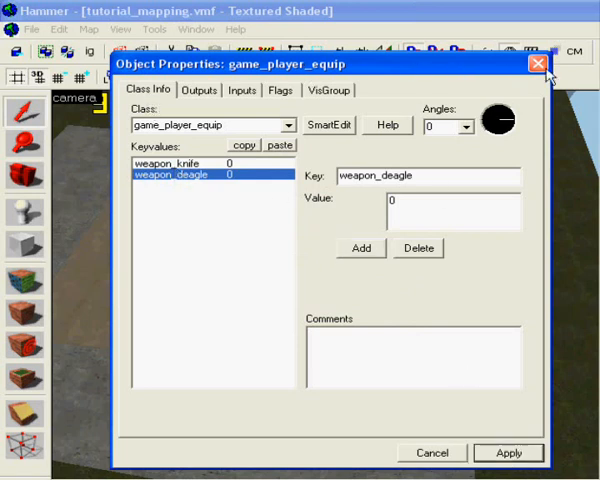
left_click(540, 64)
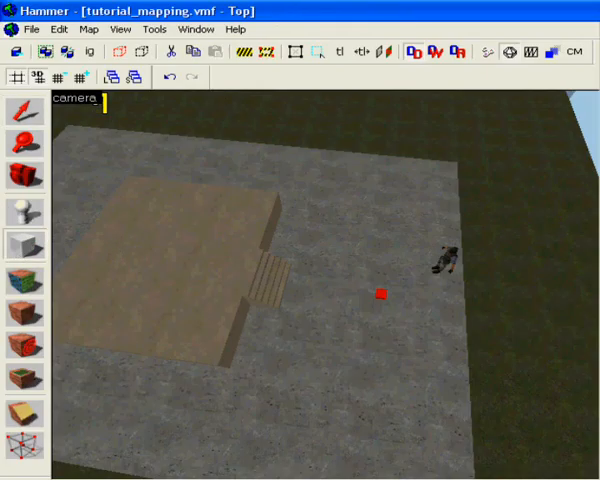
- Draw the block that will become the func_buyzone brush
left_click_drag(324, 172, 470, 428)
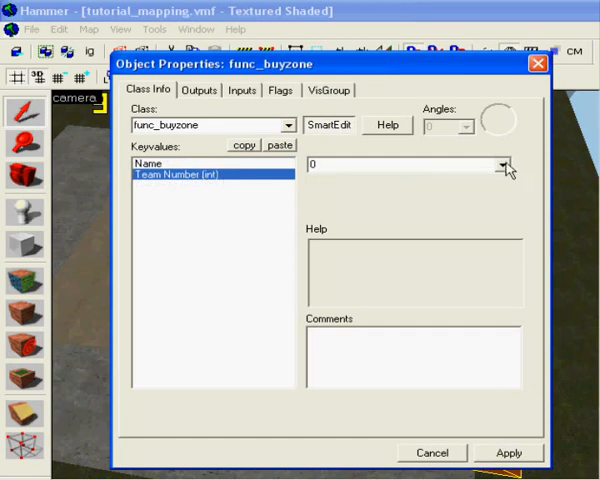
- Bring up the buy zone's Team Number choices to pick Terrorist
left_click(504, 164)
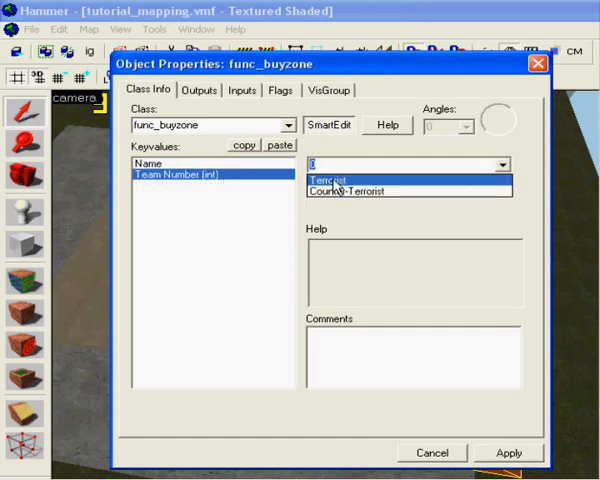
mouse_move(360, 192)
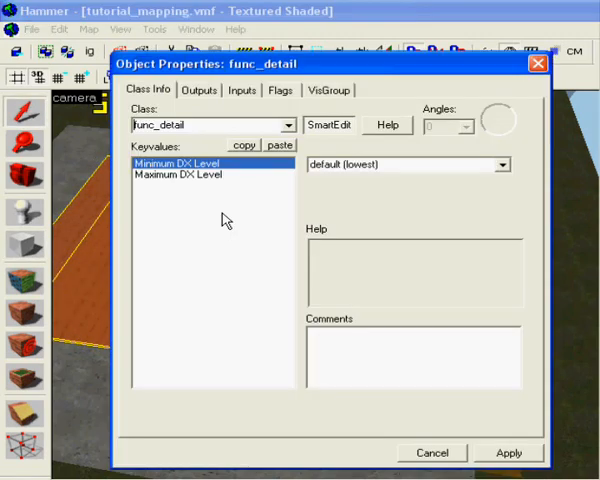
- Make the brush a func_bomb_target, review its Heist Mode setting and flags, and apply
left_click(328, 124)
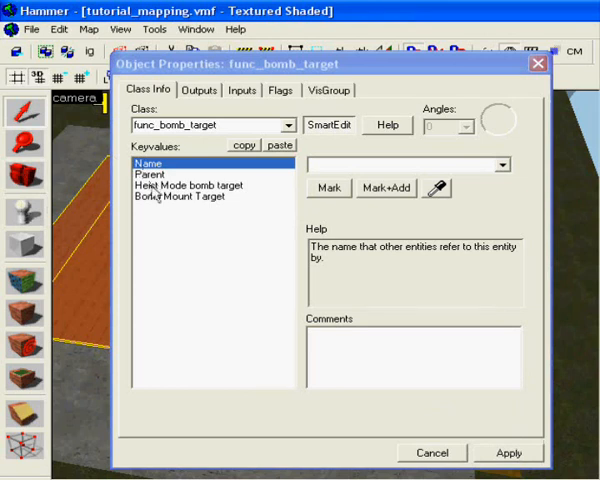
left_click(190, 184)
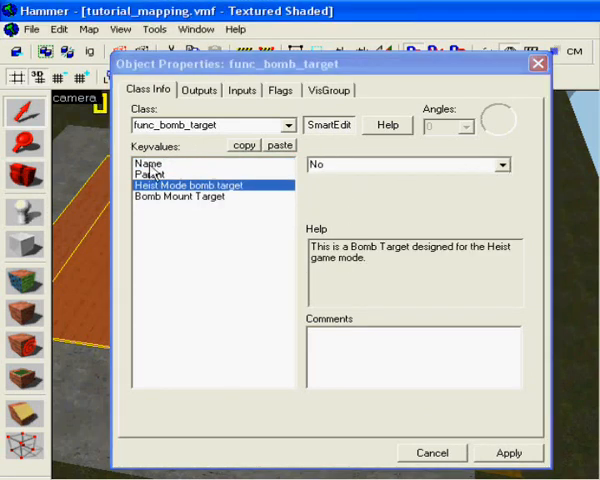
left_click(200, 90)
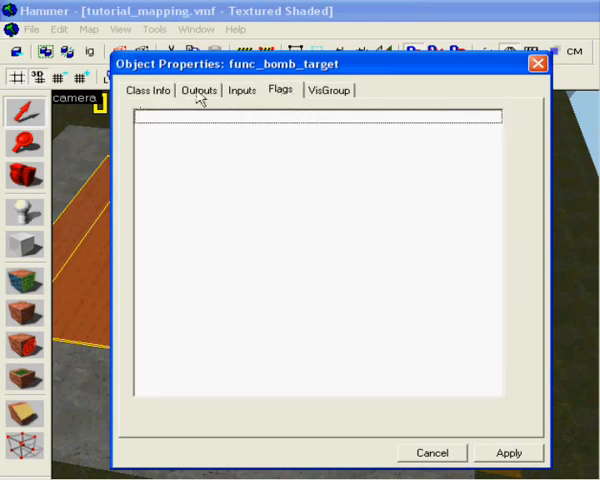
left_click(148, 90)
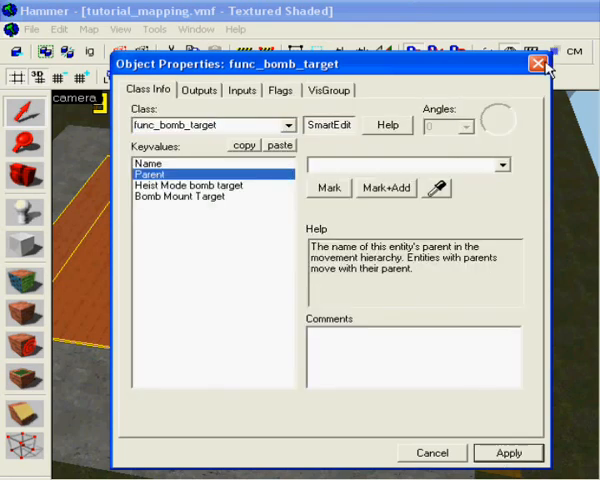
left_click(538, 64)
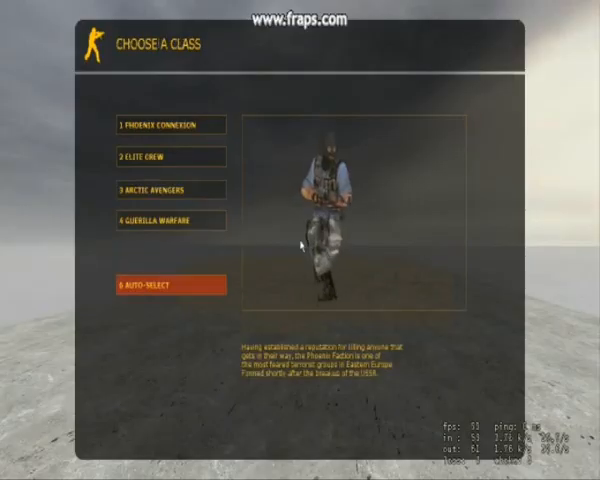
- Auto-select a player model, spawn with the Desert Eagle and bring up the buy menu
left_click(150, 284)
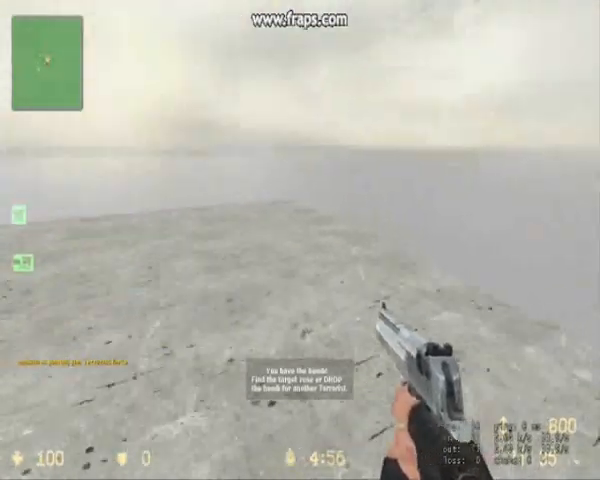
key("b")
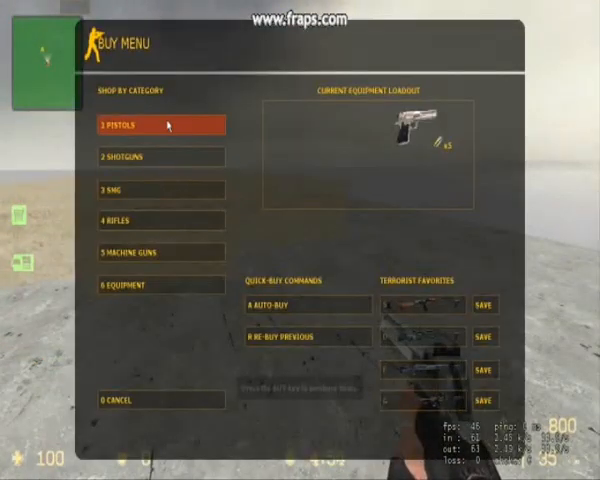